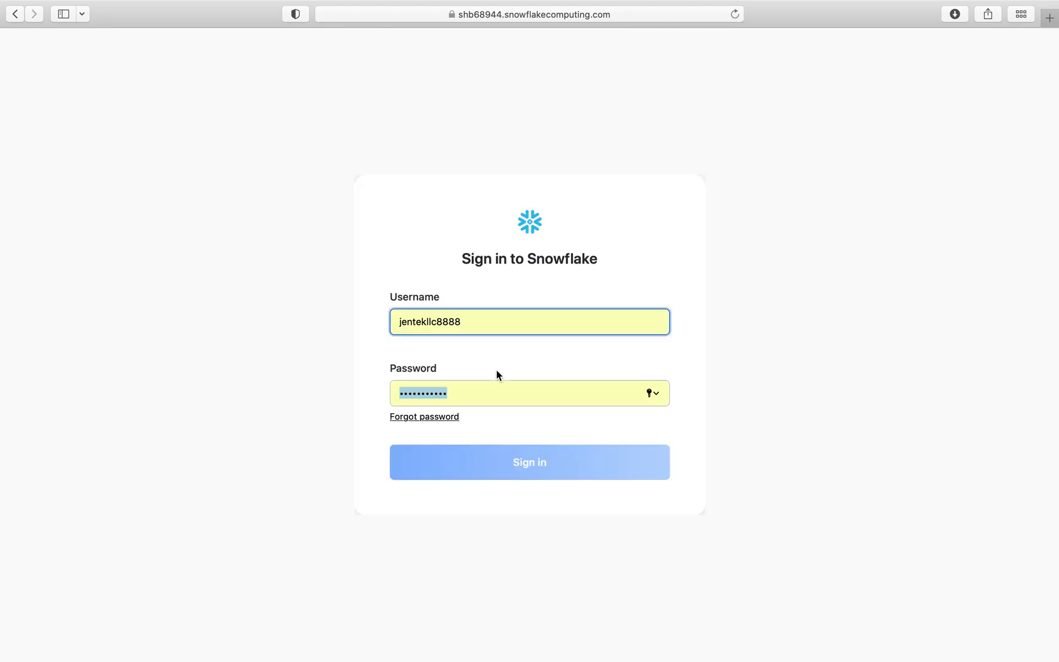
Step: Sign in to the Snowflake trial account and land on the Worksheets home page
click(529, 462)
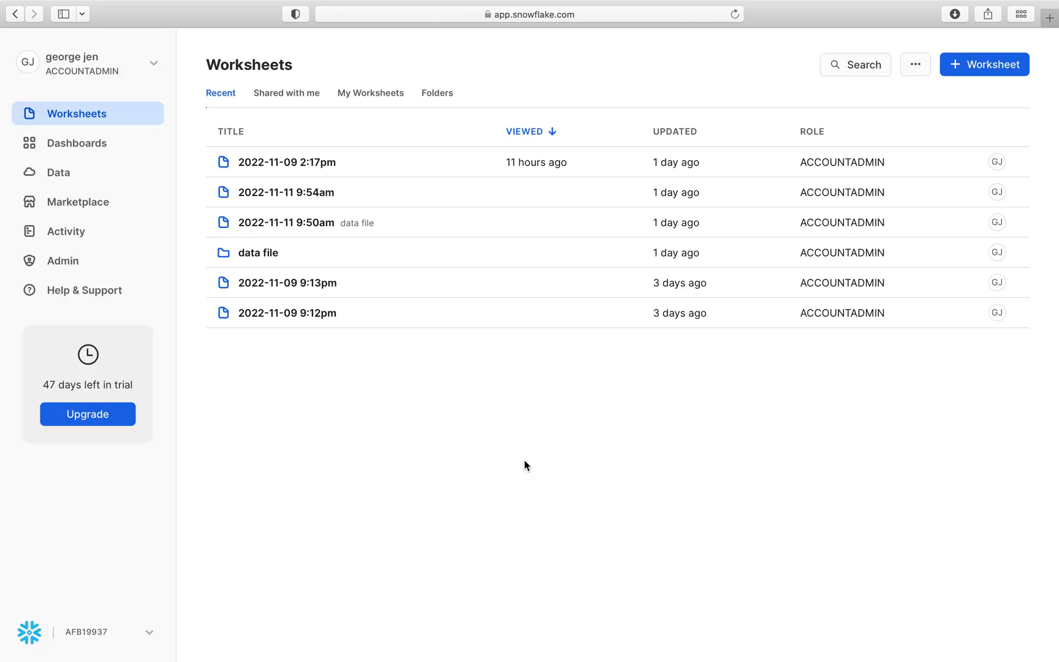
Step: Create a new blank Safari tab next to the Worksheets page
click(220, 92)
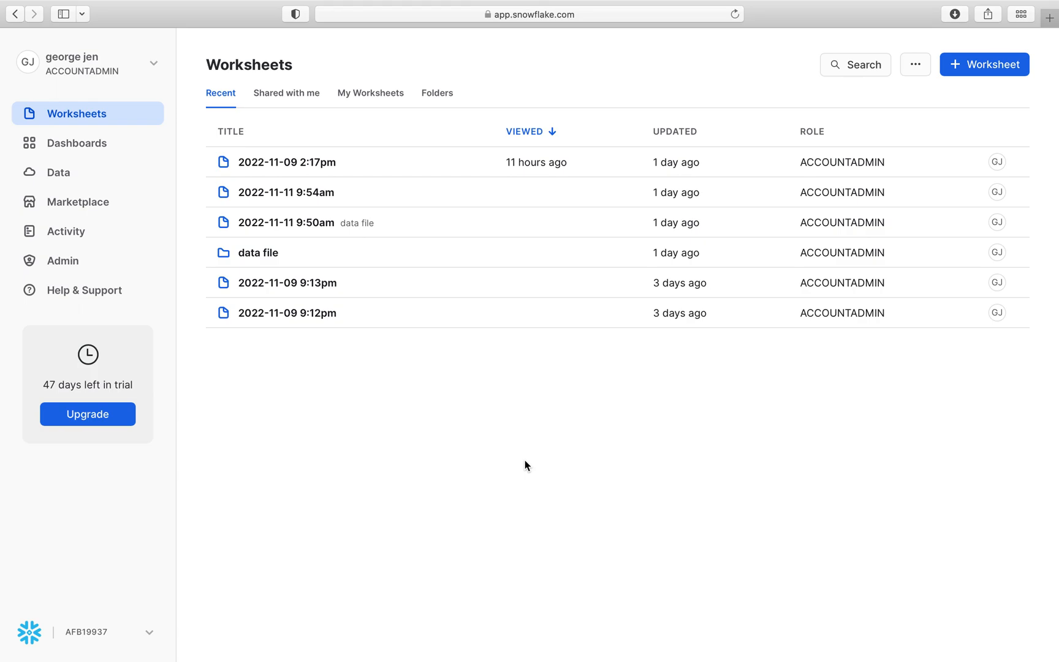
mouse_move(527, 451)
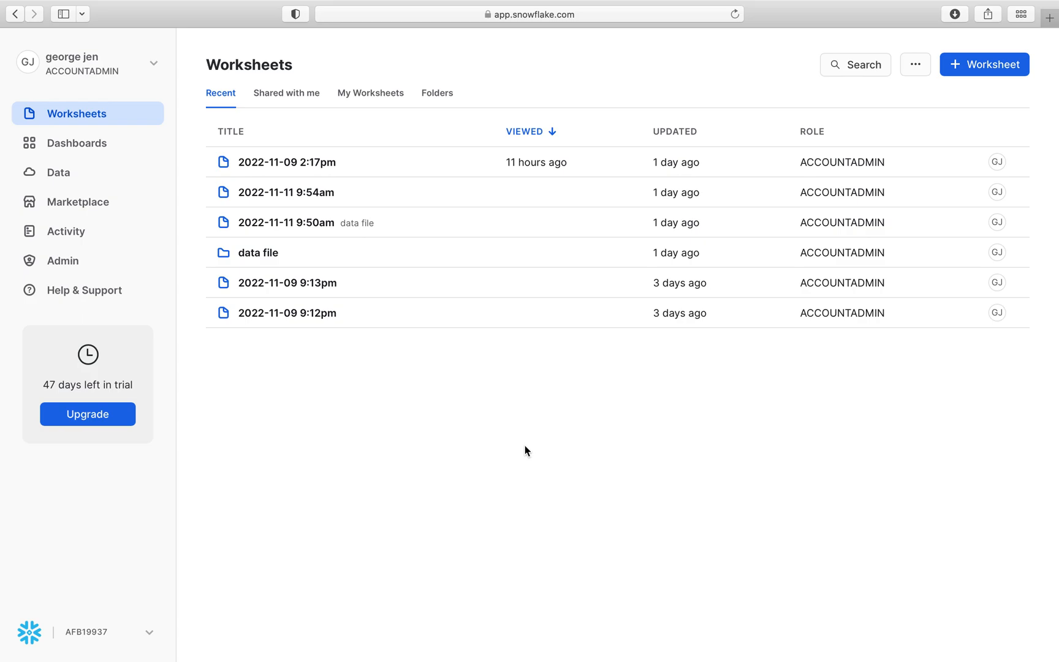
mouse_move(1051, 28)
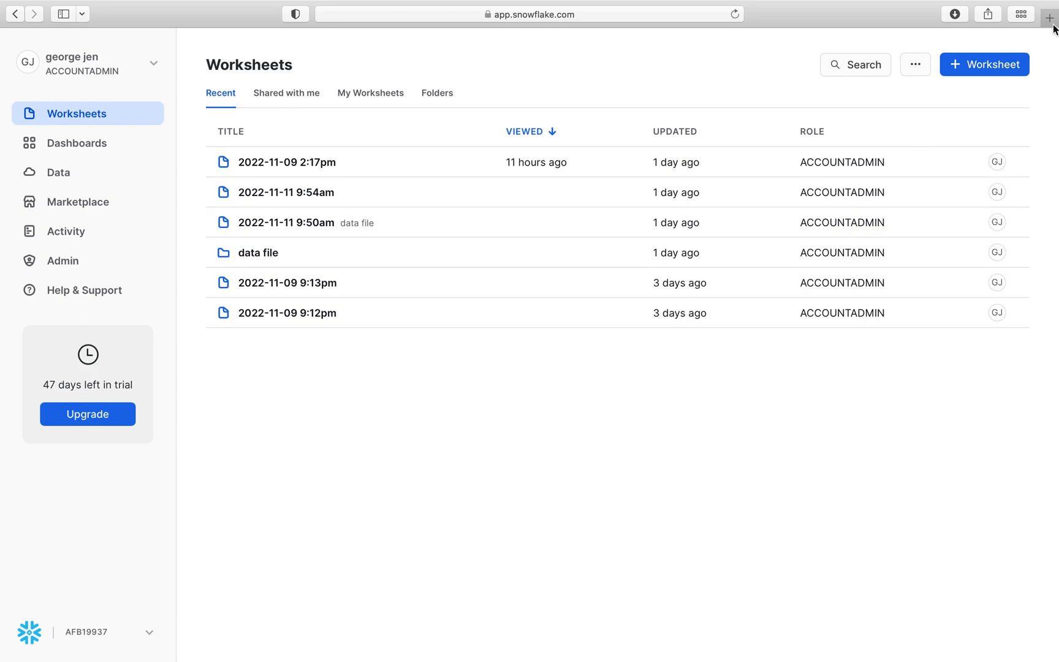
mouse_move(1052, 14)
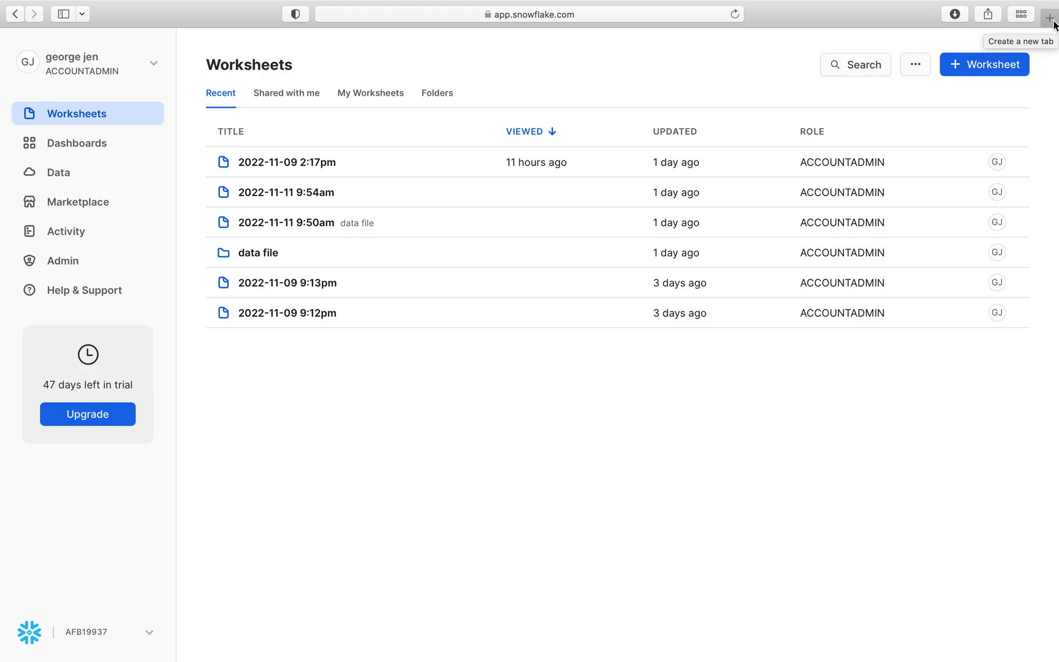
click(1051, 13)
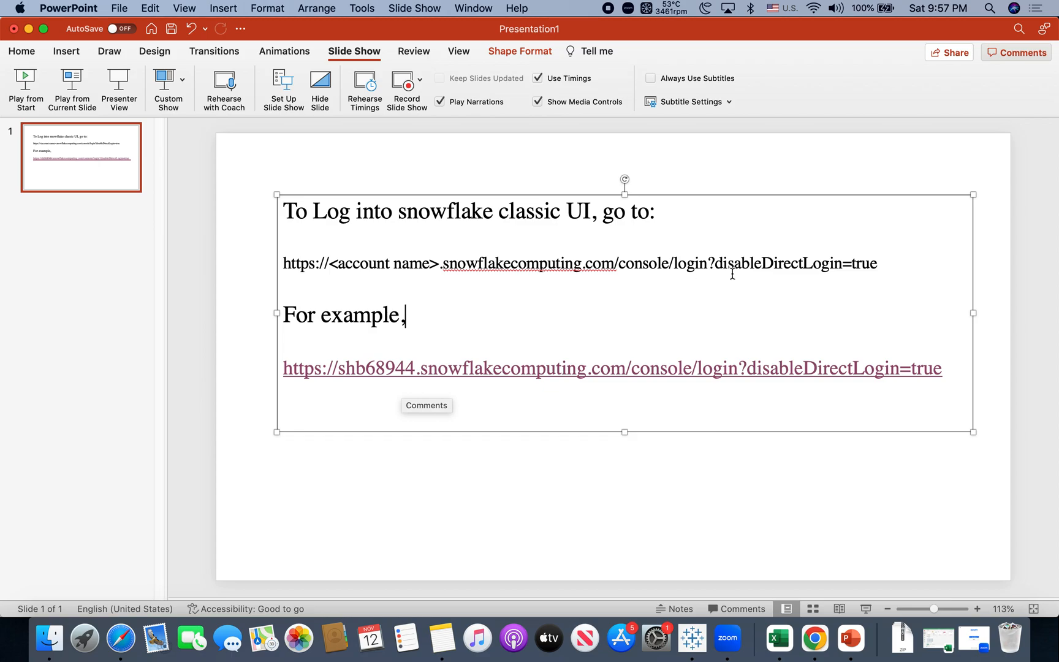
mouse_move(853, 269)
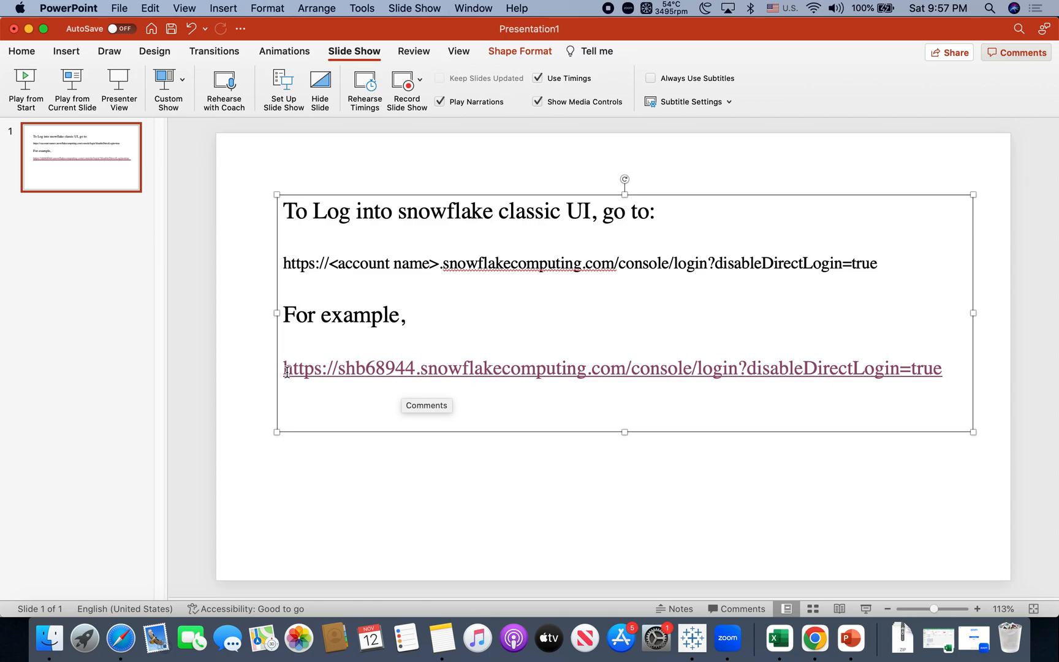
drag(284, 369, 899, 368)
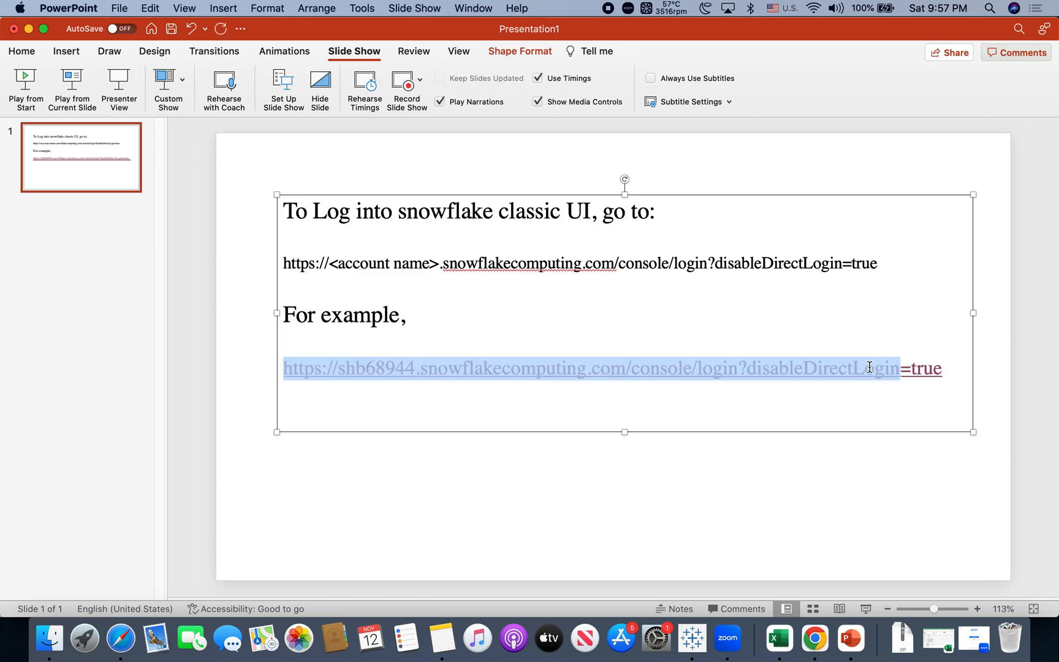
right_click(870, 368)
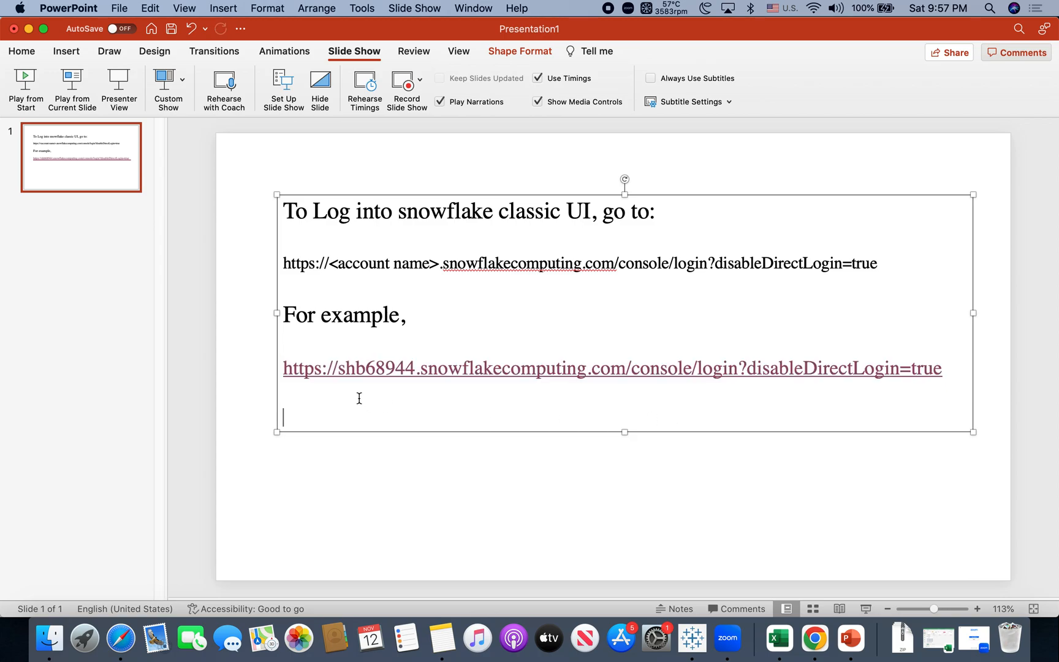
mouse_move(450, 386)
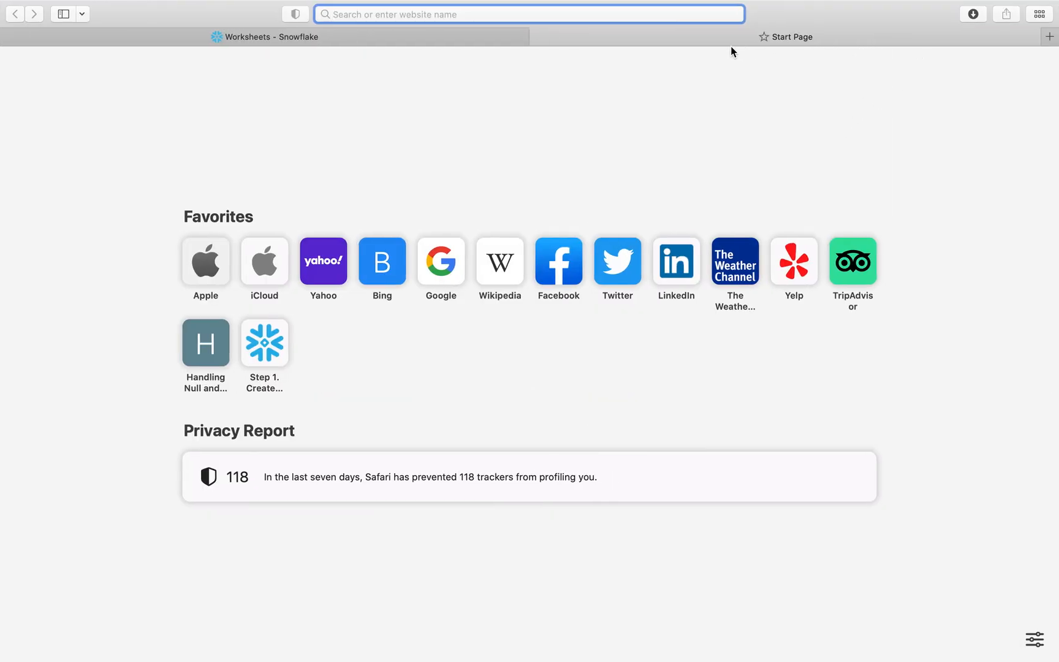
Step: Paste and Go the copied URL in the address bar to load the classic Snowflake console
right_click(529, 14)
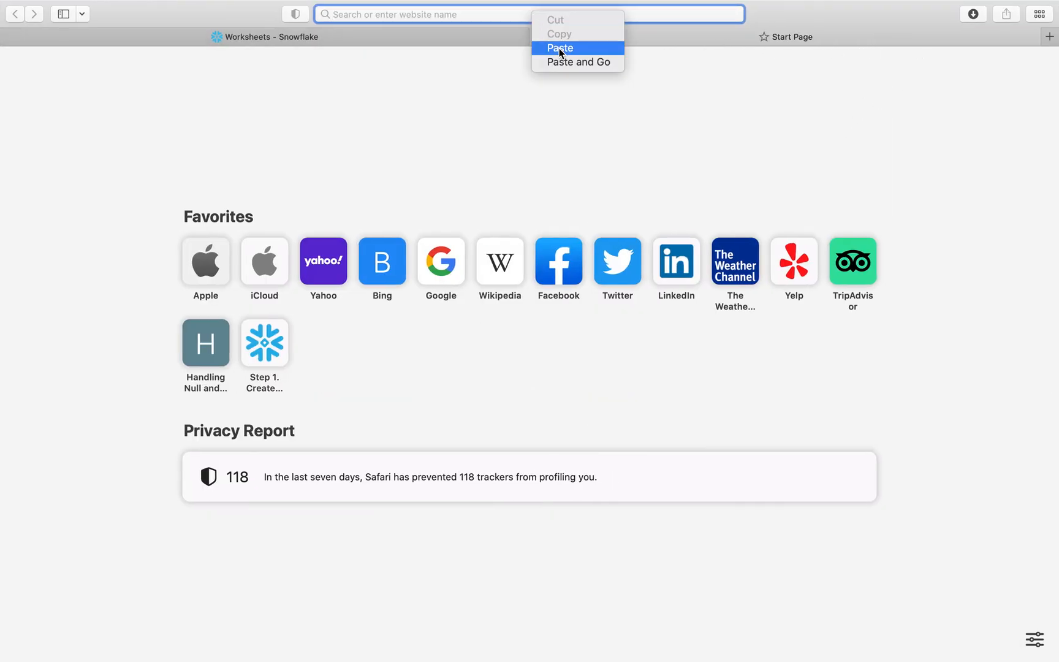
click(578, 62)
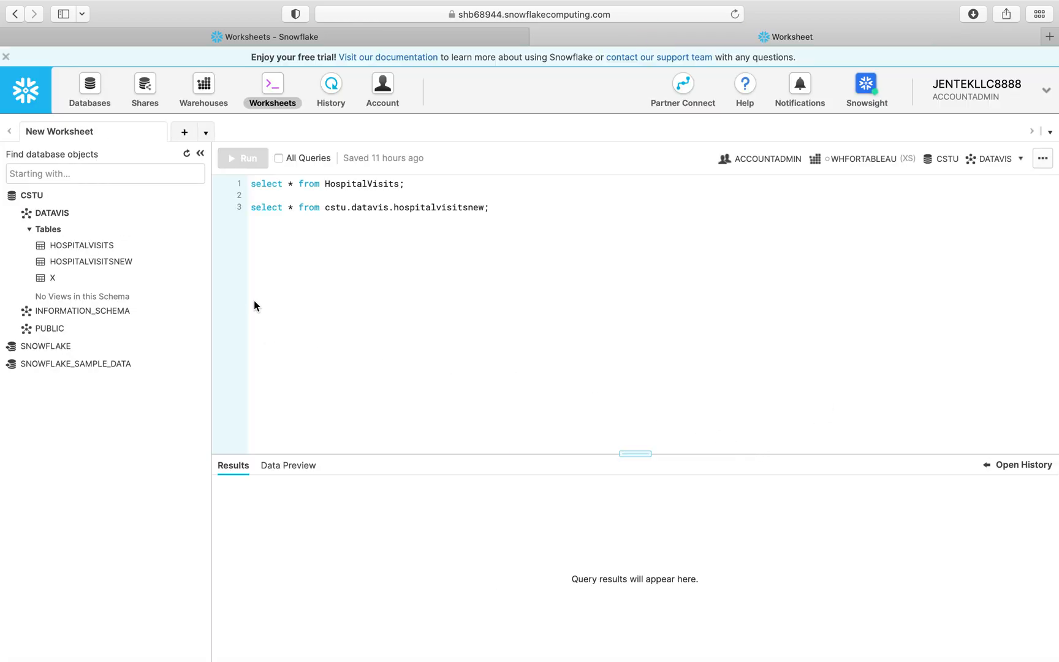
mouse_move(284, 297)
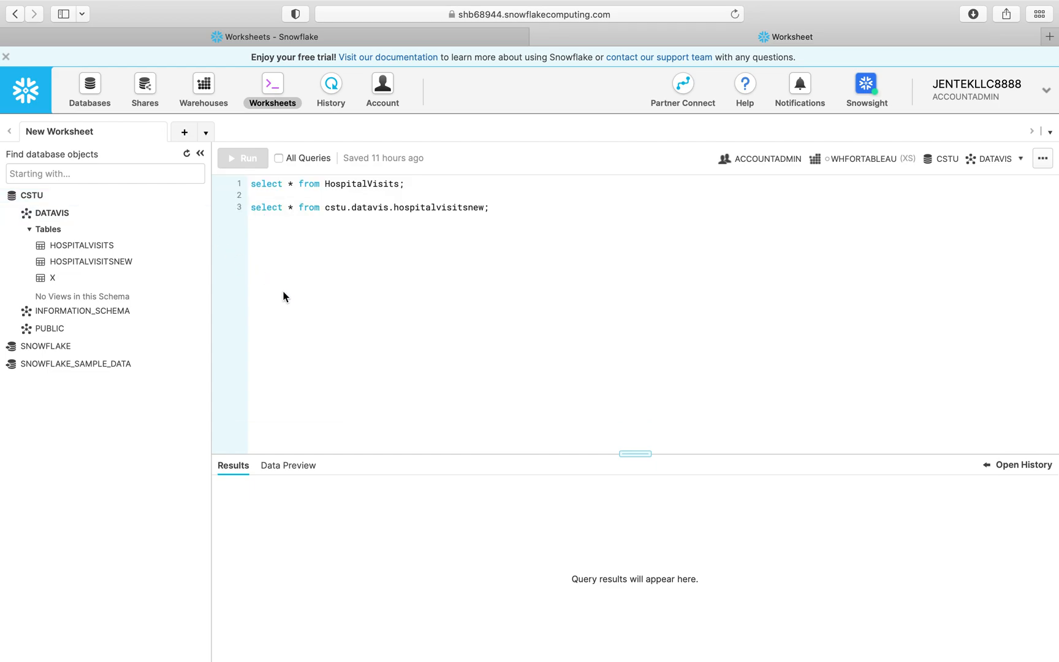